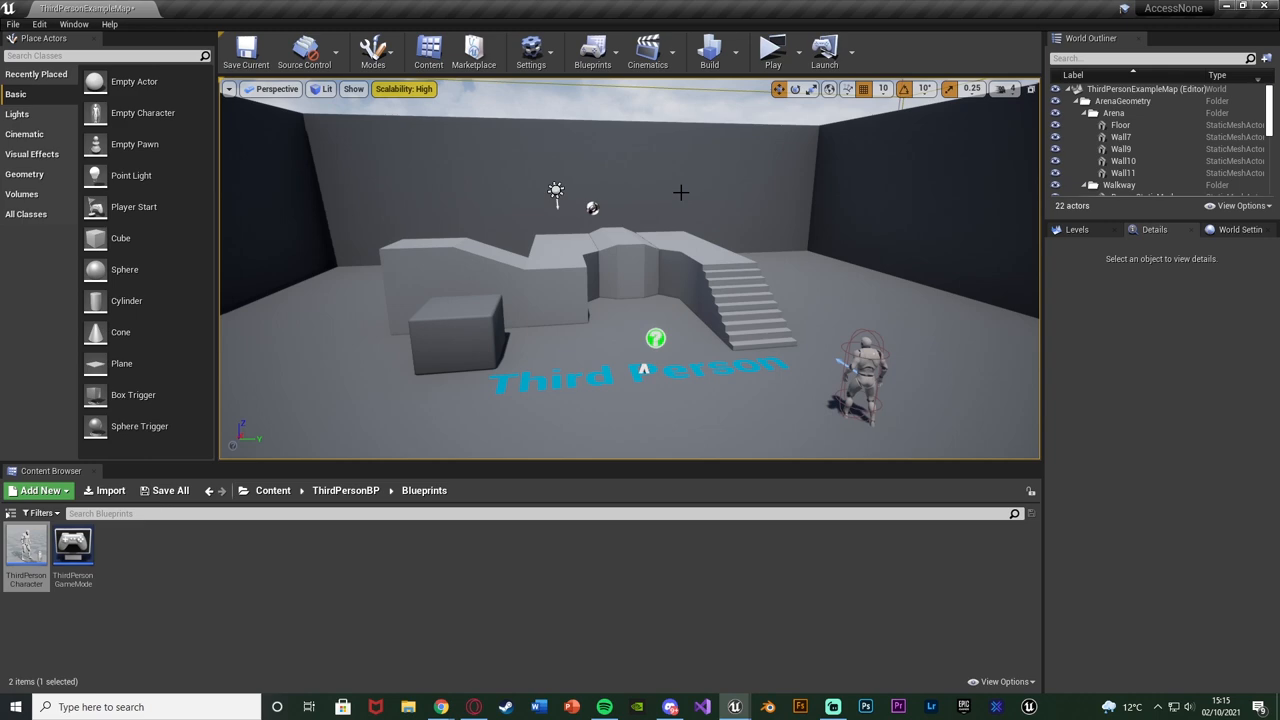
{"action": "mouse_move", "coordinate": [772, 50]}
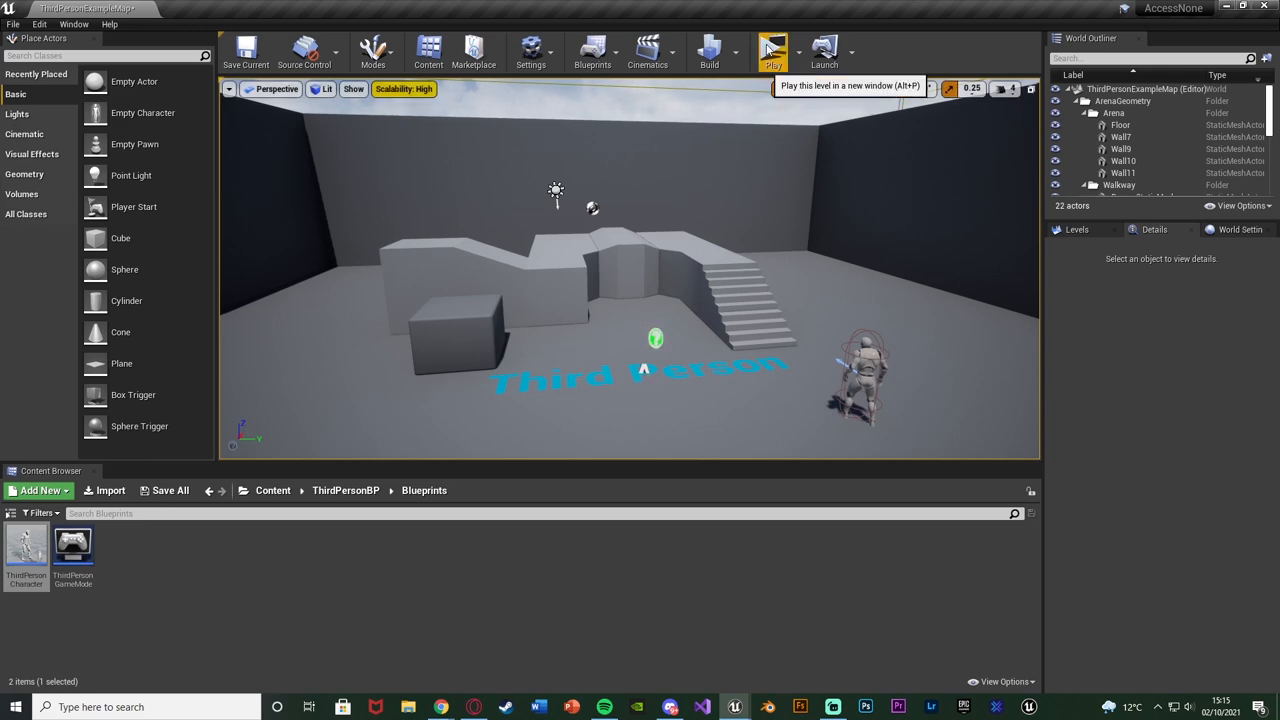
Play the Third Person level in a preview window and focus the running game
{"action": "left_click", "coordinate": [772, 50]}
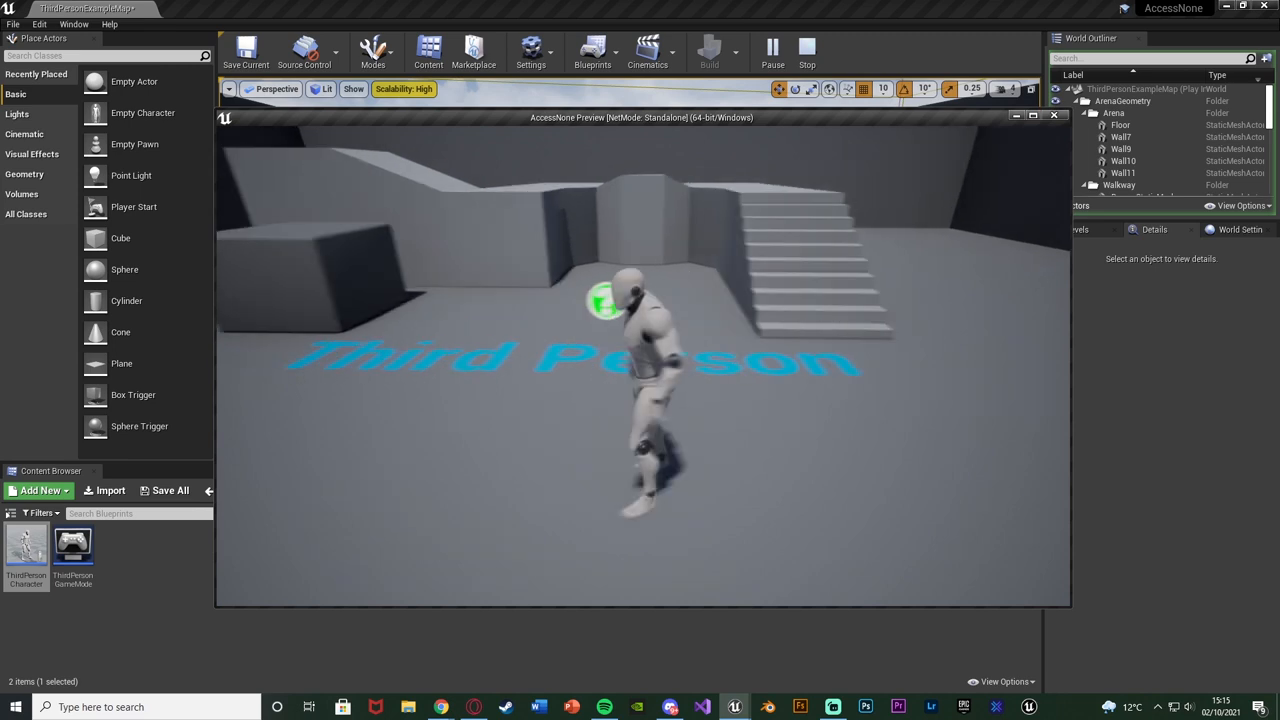
{"action": "left_click", "coordinate": [806, 51]}
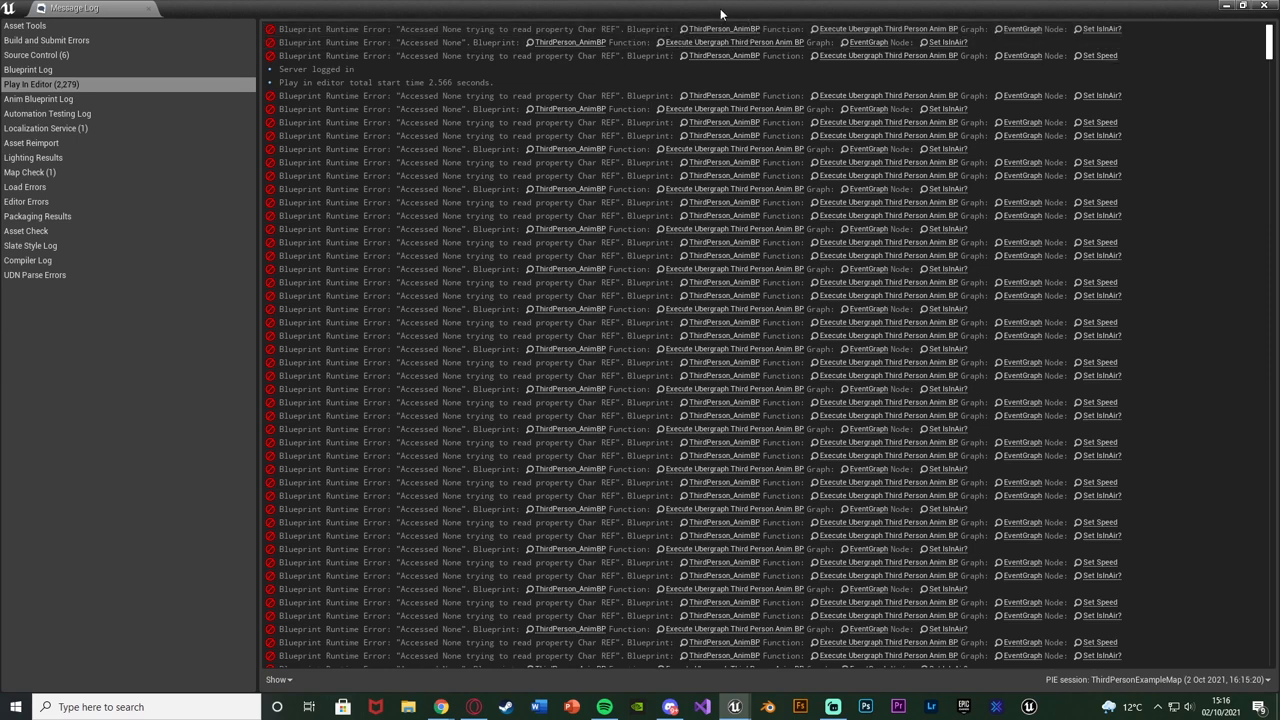
{"action": "mouse_move", "coordinate": [722, 28]}
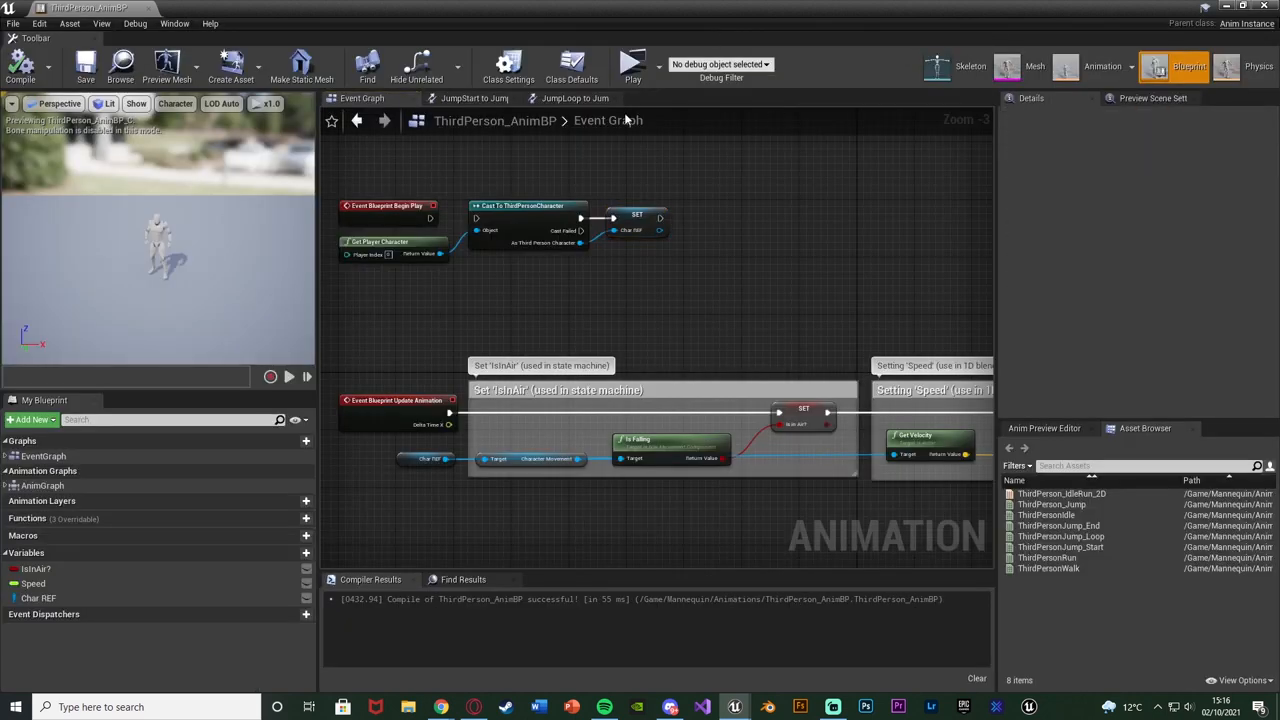
{"action": "mouse_move", "coordinate": [578, 170]}
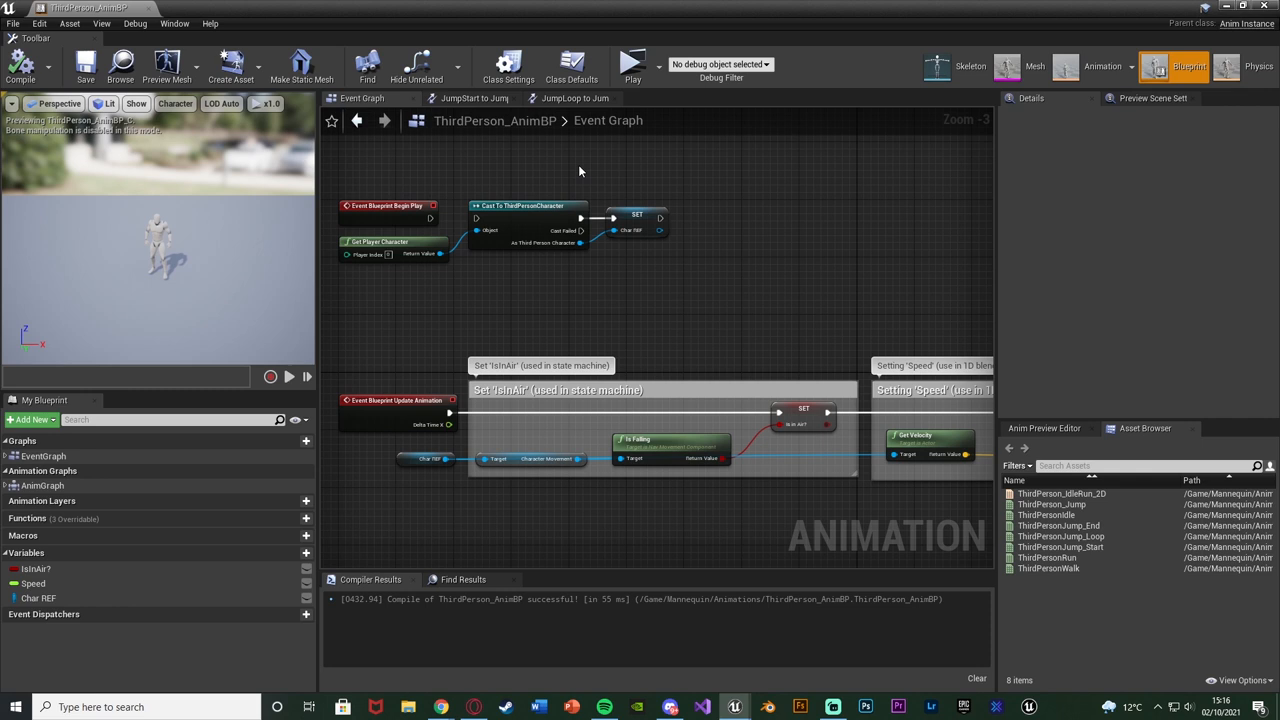
{"action": "mouse_move", "coordinate": [868, 538]}
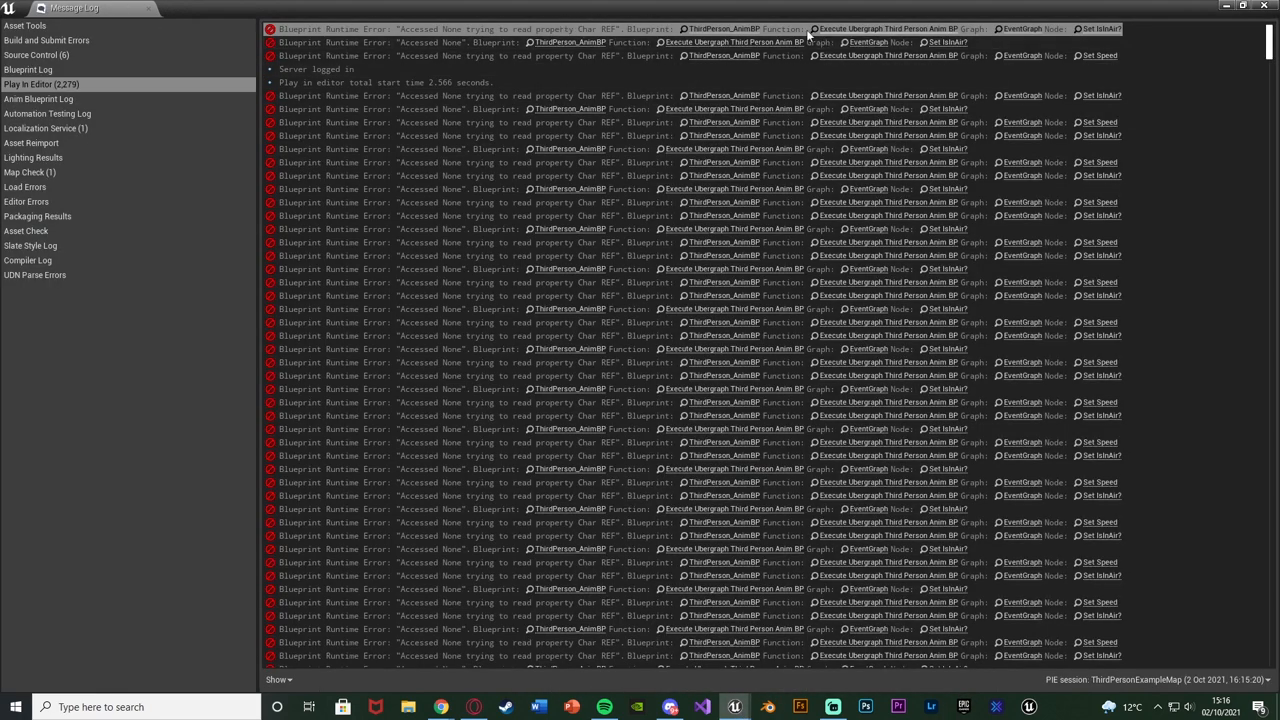
{"action": "mouse_move", "coordinate": [870, 42]}
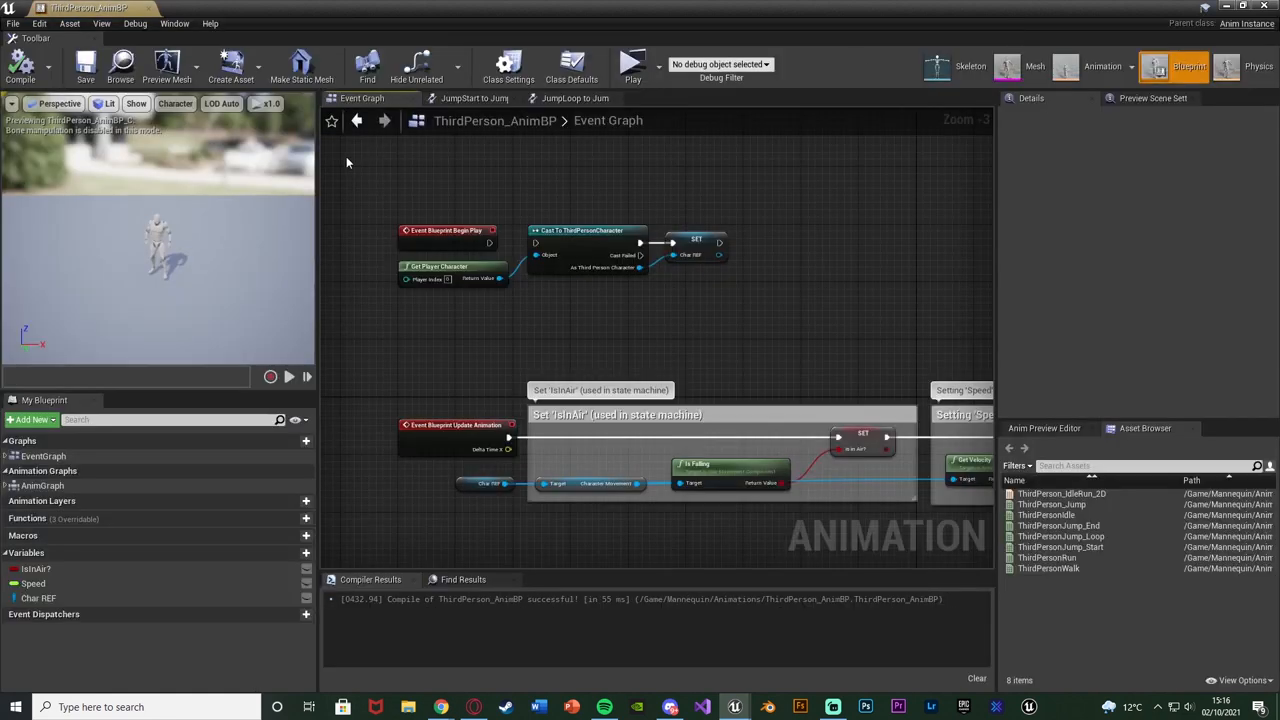
Follow the error link to the Set IsInAir node and zoom out around it
{"action": "left_click", "coordinate": [632, 65]}
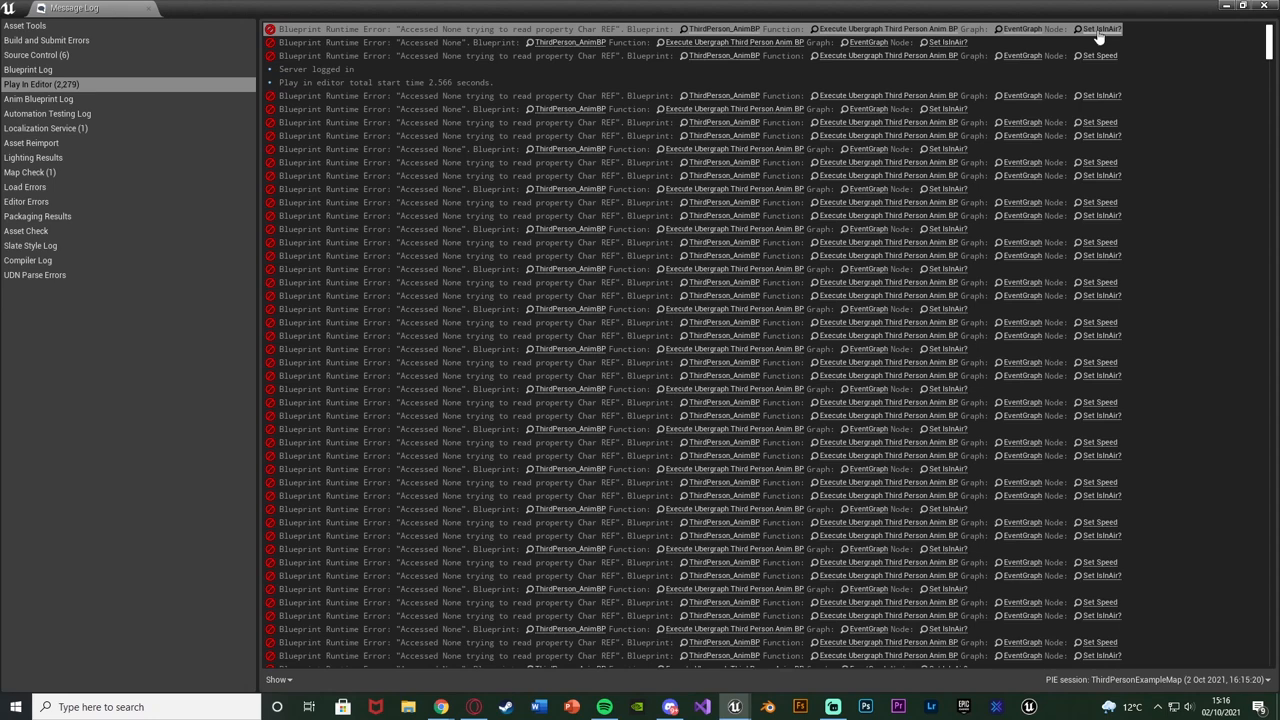
{"action": "mouse_move", "coordinate": [1100, 30]}
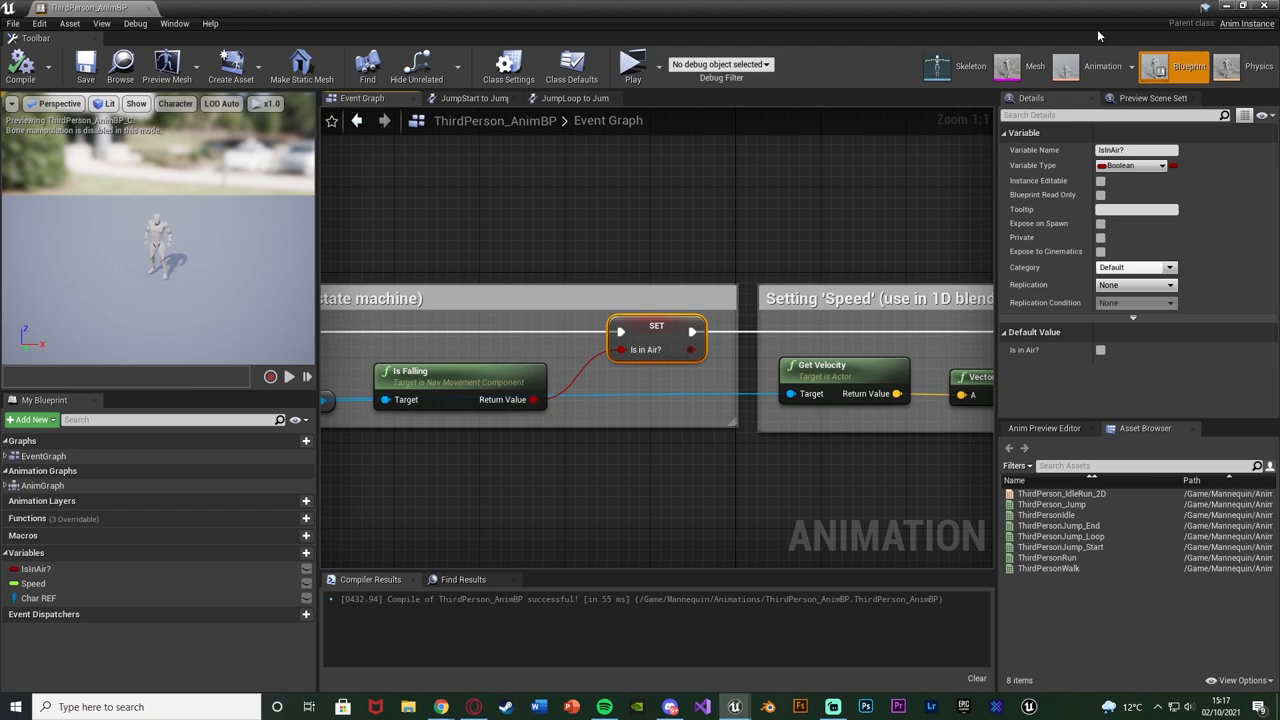
{"action": "scroll", "scroll_direction": "down", "scroll_amount": 3}
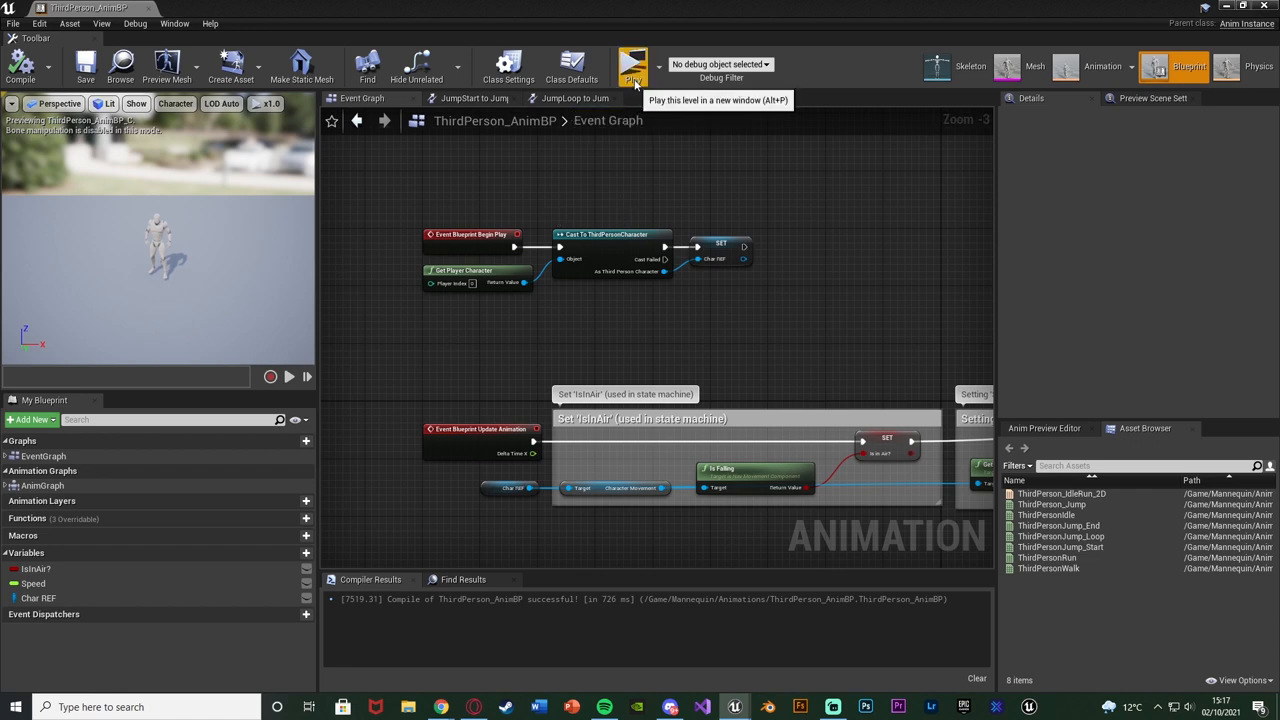
Play-test the level again and open the Message Log listing its errors
{"action": "left_click", "coordinate": [633, 66]}
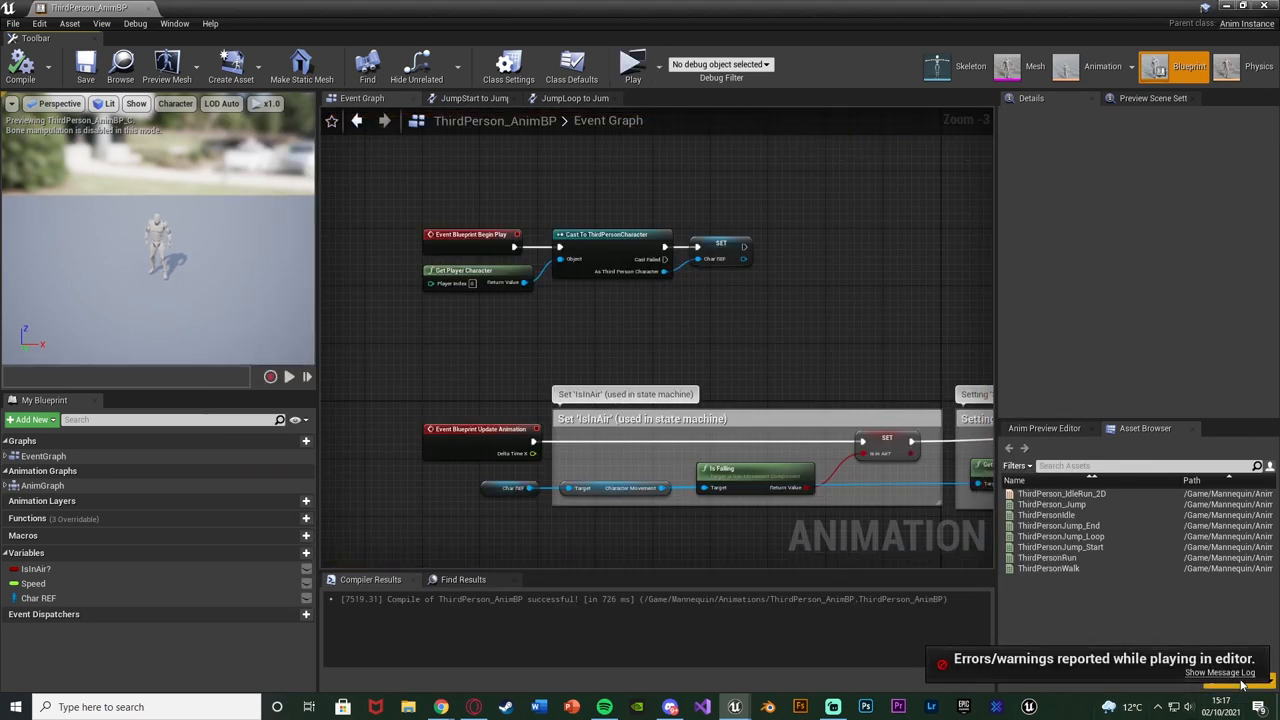
{"action": "left_click", "coordinate": [1219, 672]}
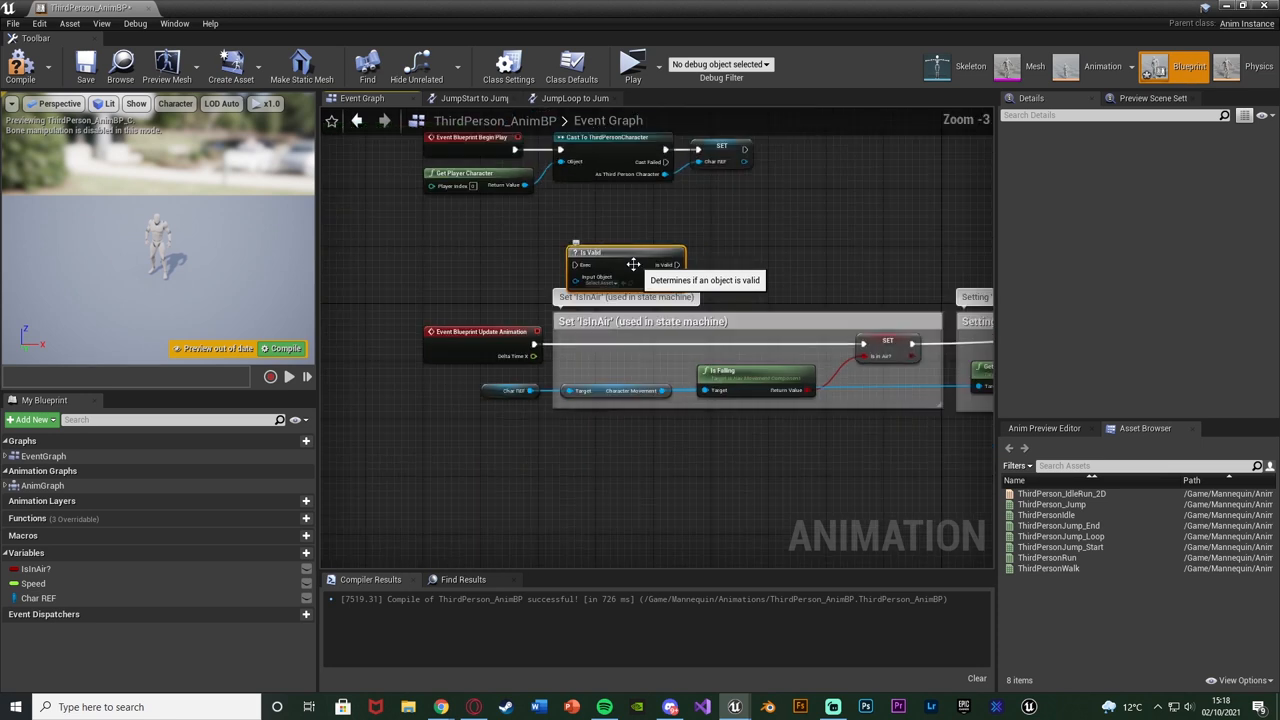
Zoom the event graph to view Update Animation, Is Valid and Set IsInAir
{"action": "scroll", "scroll_direction": "down", "scroll_amount": 3}
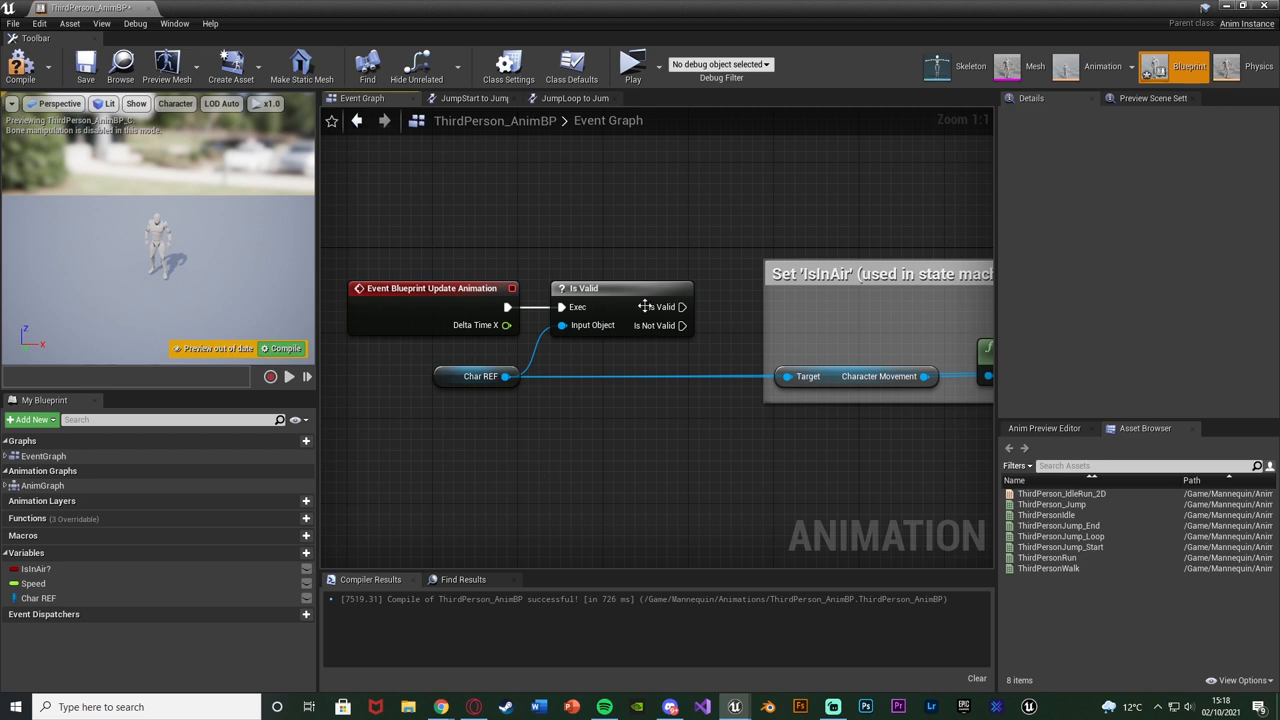
{"action": "mouse_move", "coordinate": [528, 352]}
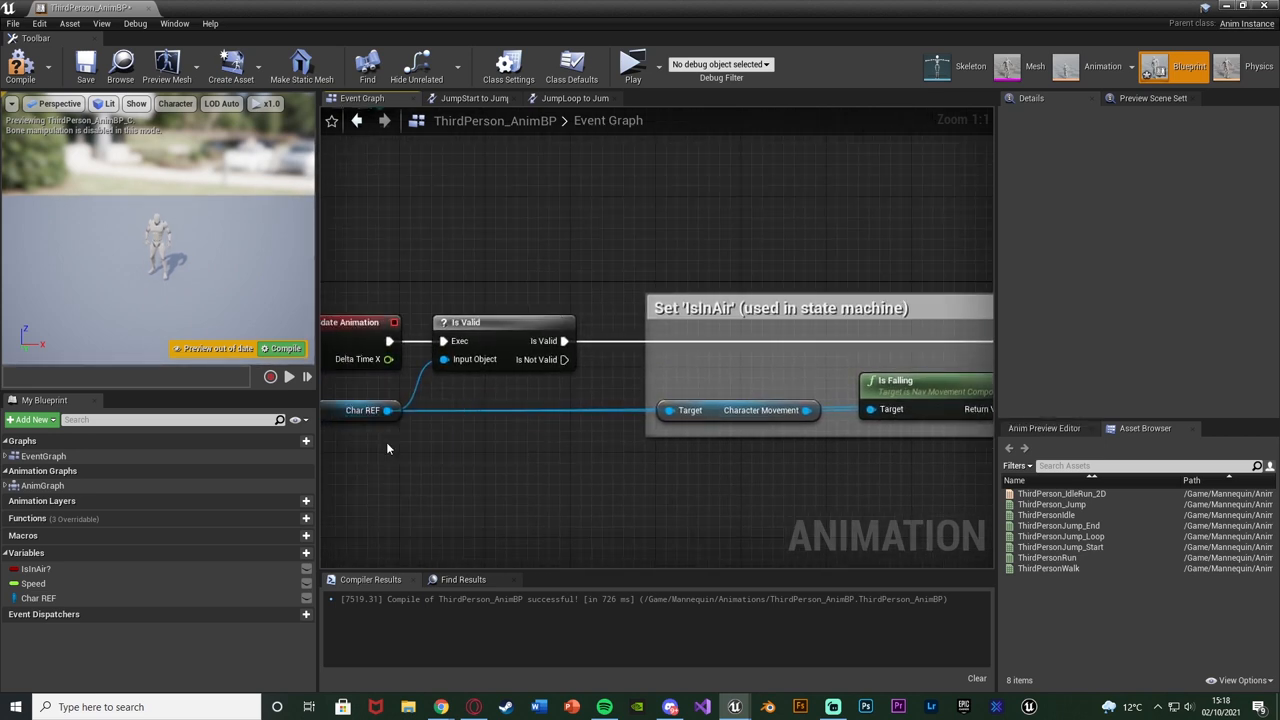
{"action": "mouse_move", "coordinate": [449, 428]}
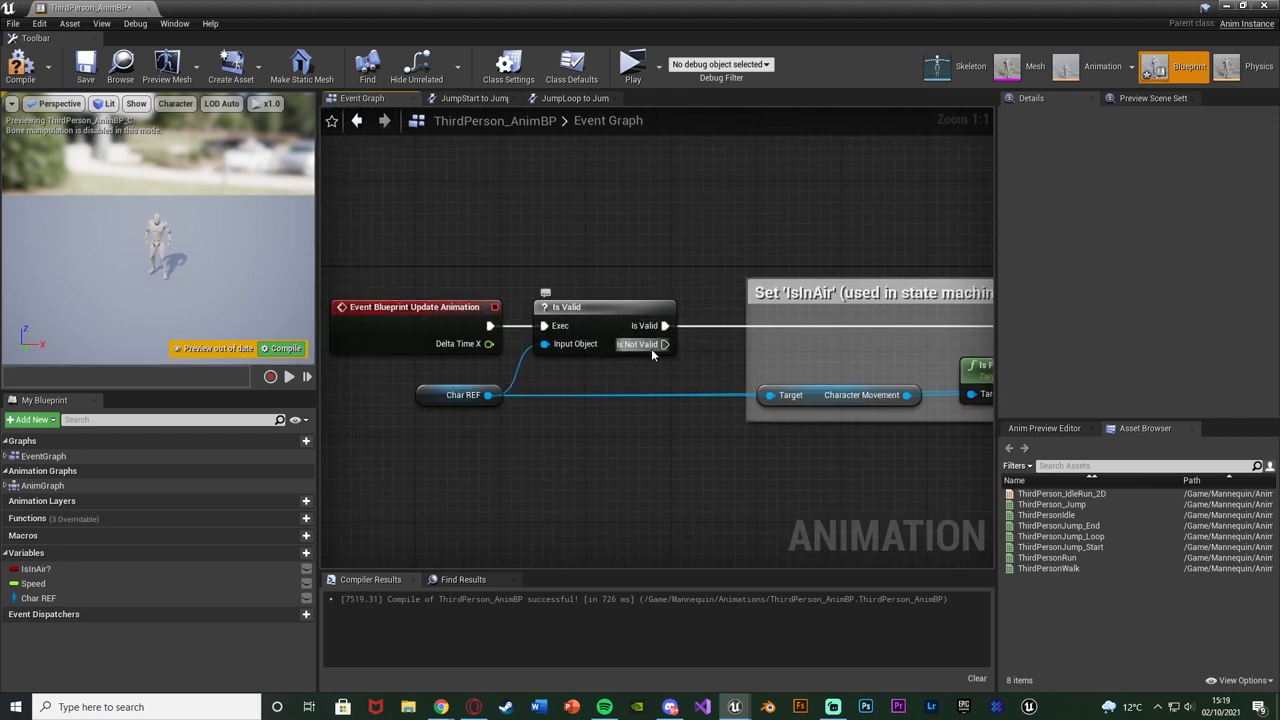
{"action": "mouse_move", "coordinate": [640, 344]}
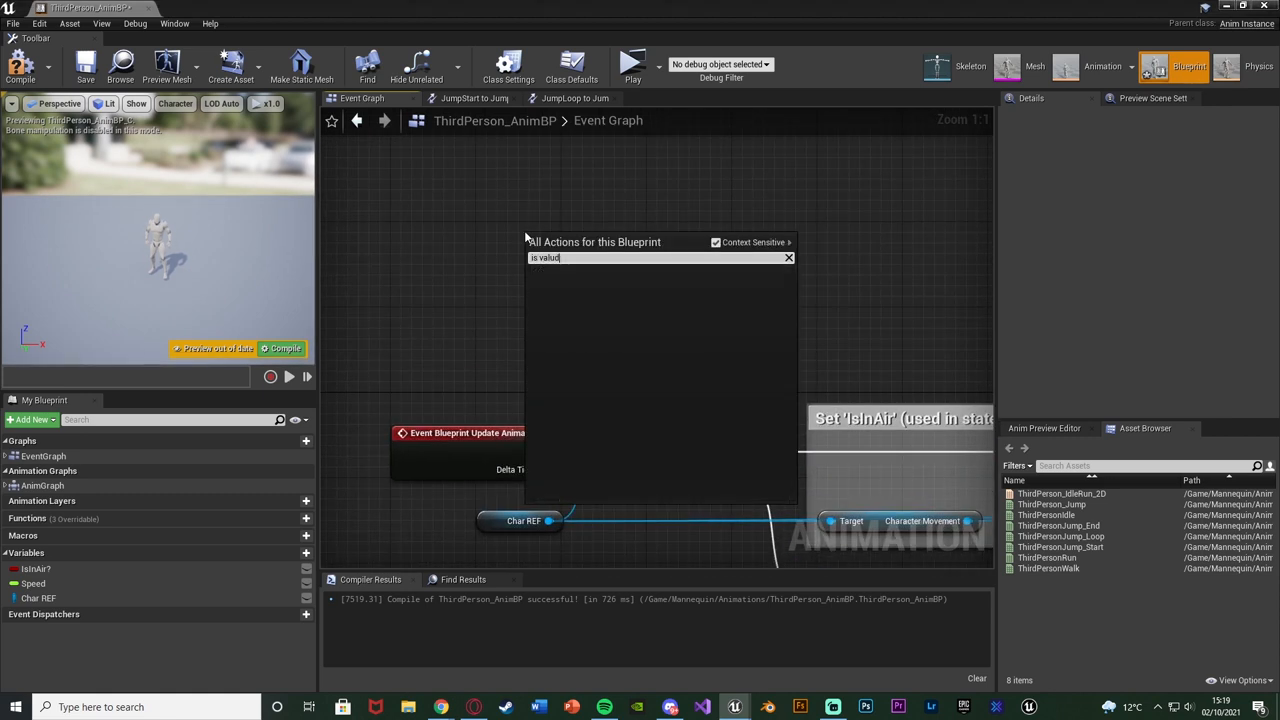
Search the node menu for 'is valid'
{"action": "type", "text": "is valid"}
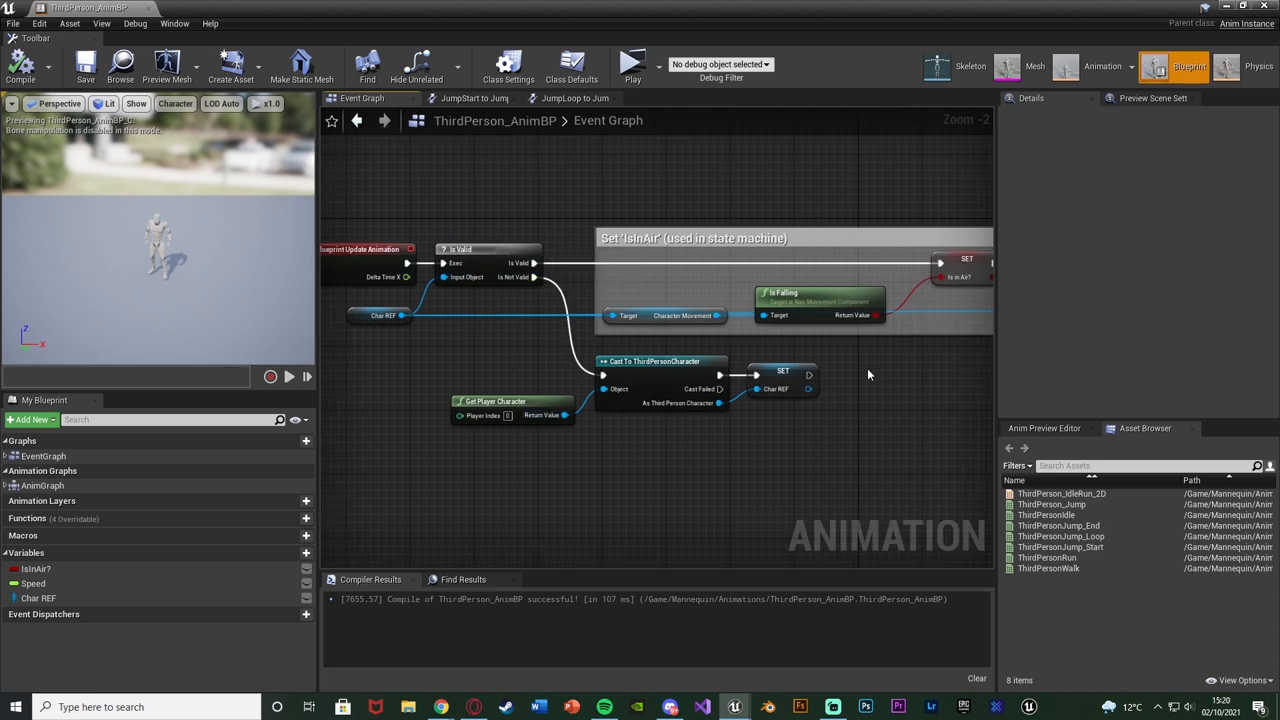
{"action": "mouse_move", "coordinate": [852, 152]}
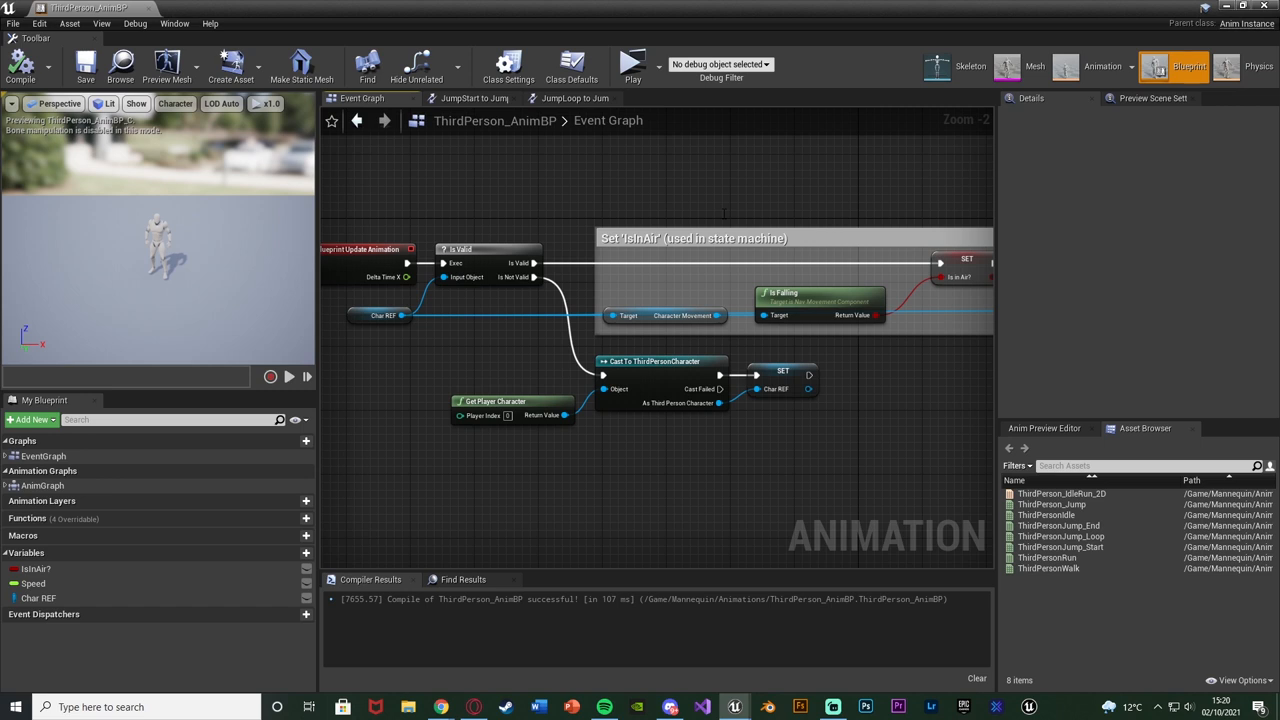
{"action": "mouse_move", "coordinate": [668, 479]}
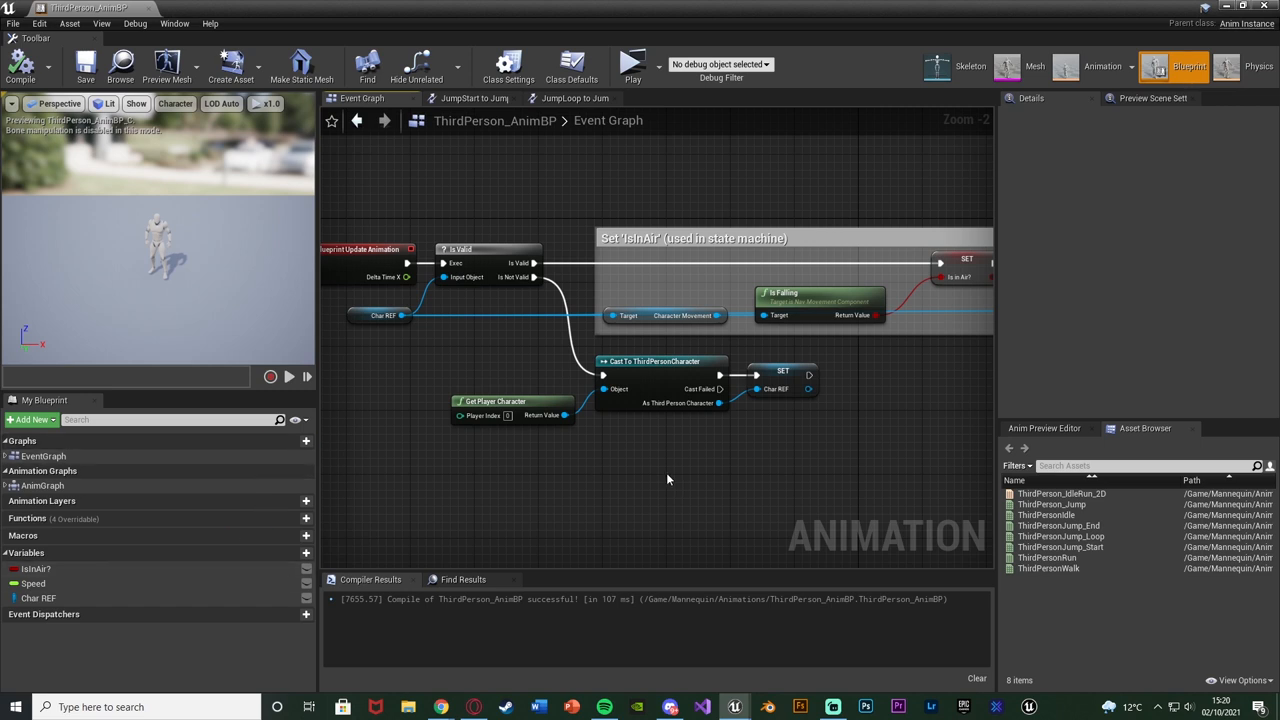
{"action": "mouse_move", "coordinate": [668, 463]}
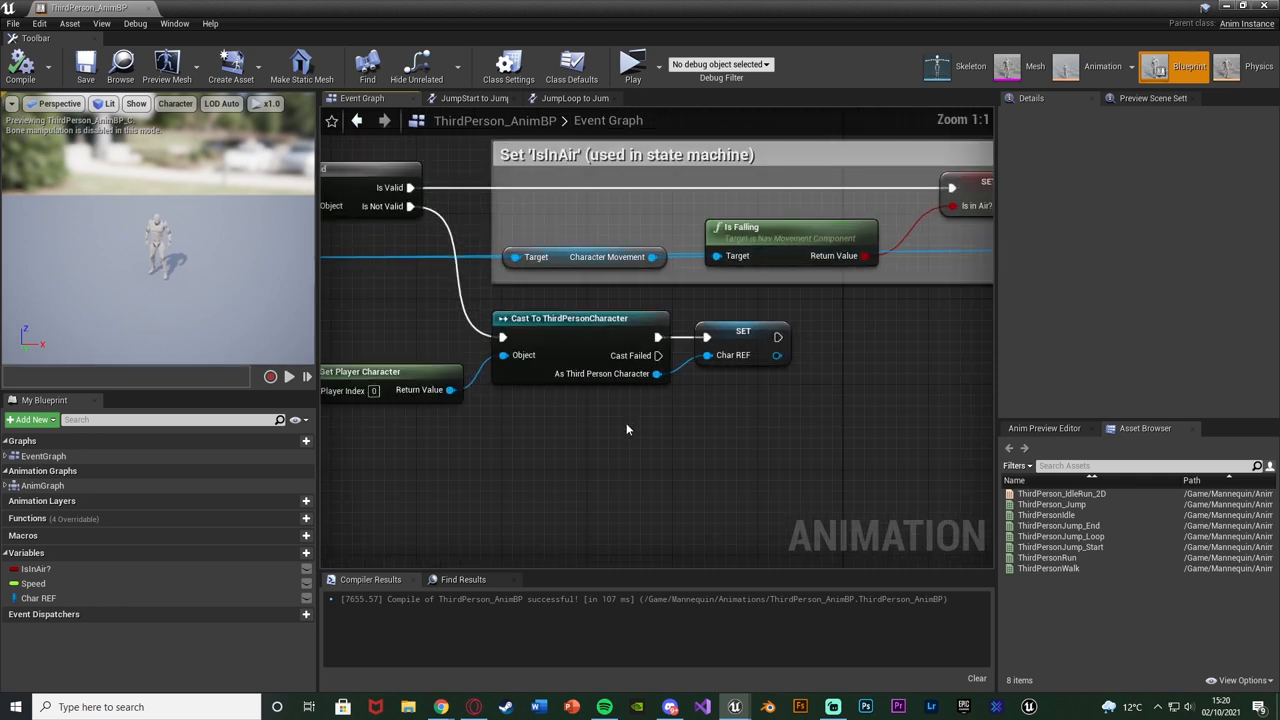
{"action": "scroll", "scroll_direction": "down", "scroll_amount": 3}
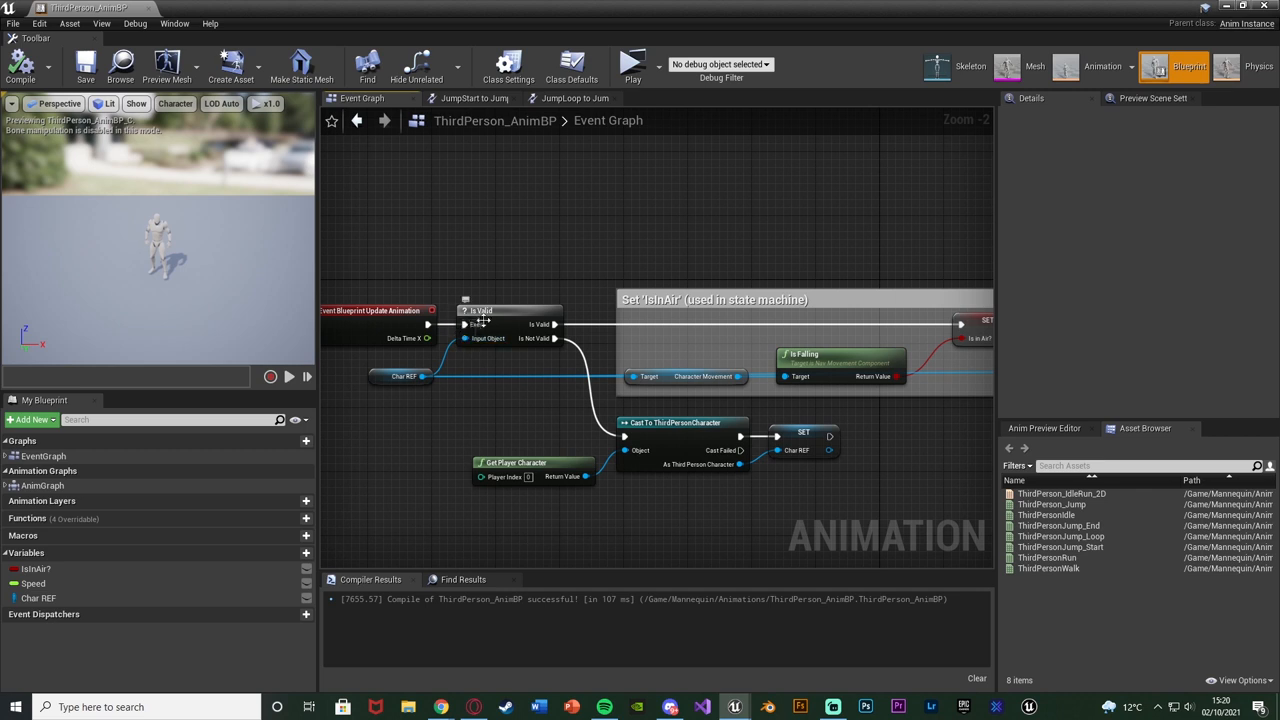
{"action": "mouse_move", "coordinate": [478, 320]}
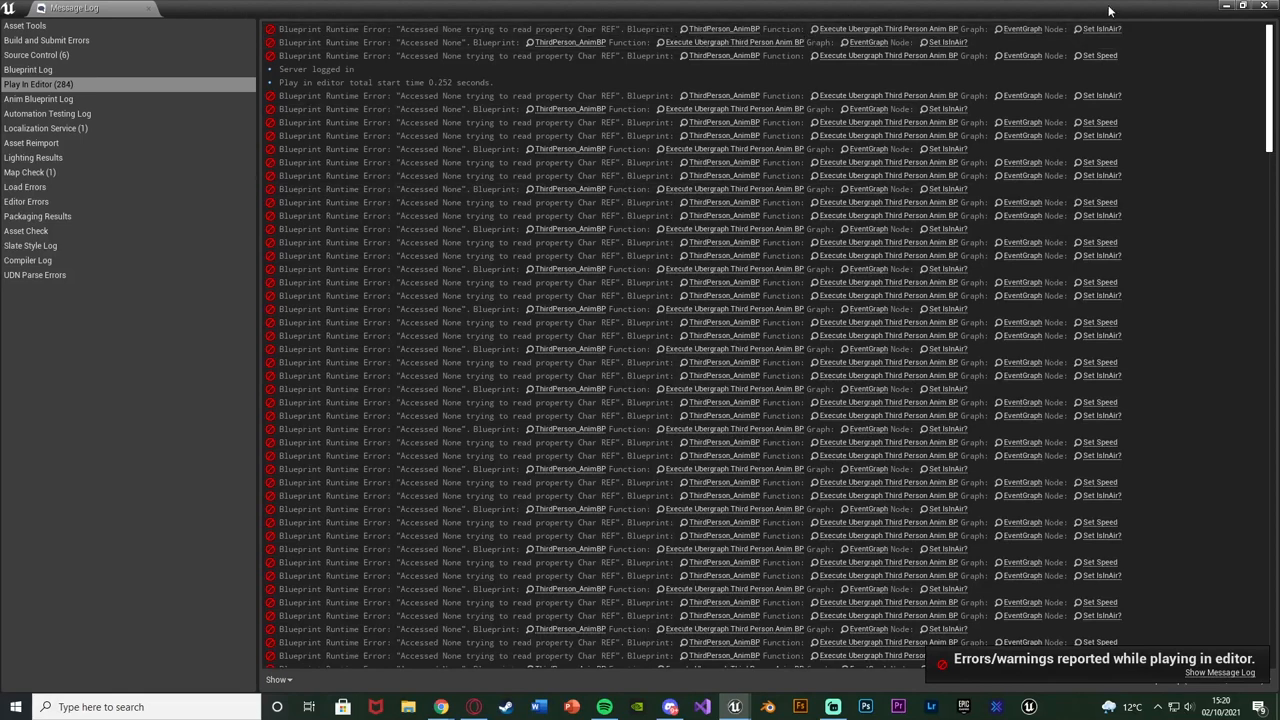
{"action": "mouse_move", "coordinate": [1101, 29]}
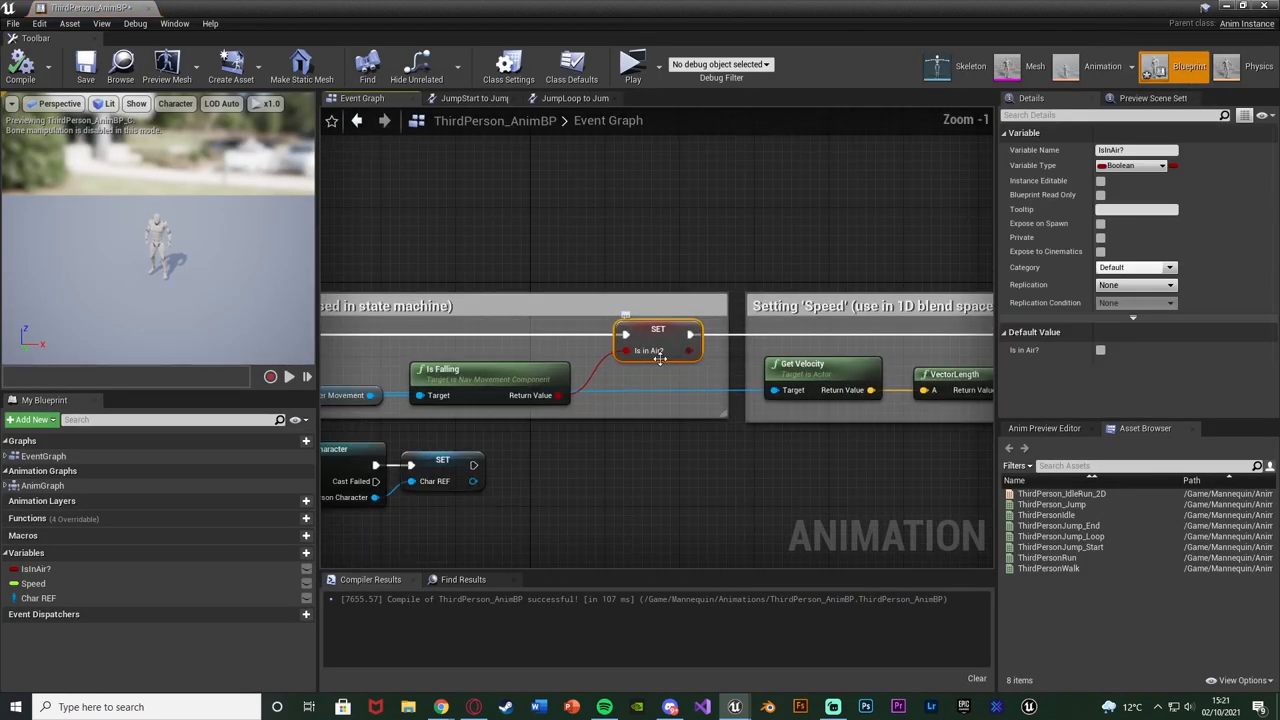
Zoom out over the Is Valid branch and recompile ThirdPerson_AnimBP
{"action": "scroll", "scroll_direction": "down", "scroll_amount": 3}
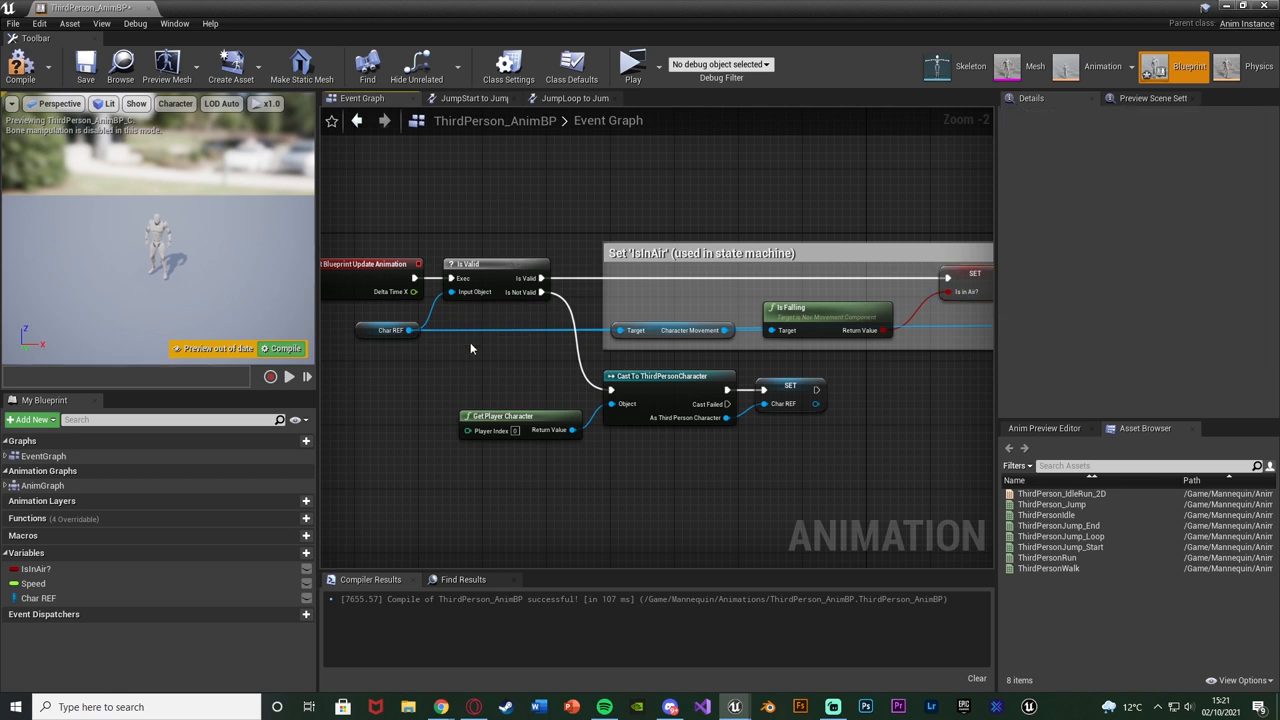
{"action": "mouse_move", "coordinate": [385, 365]}
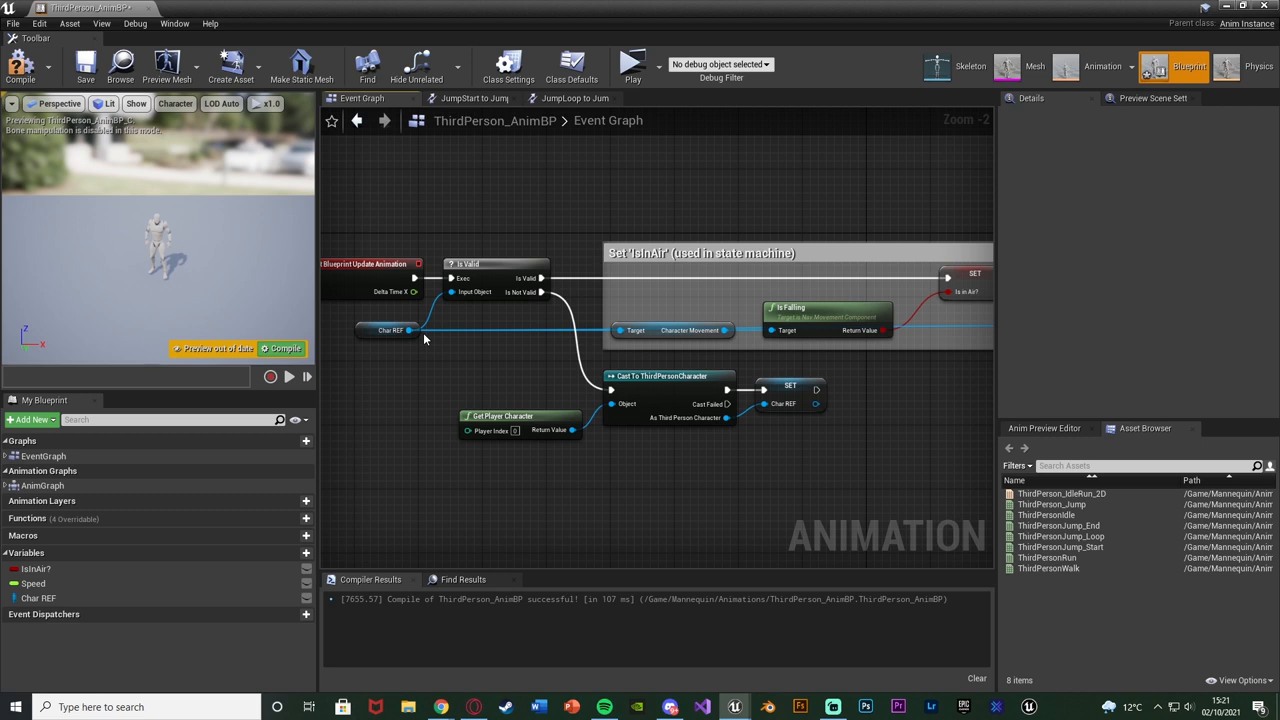
{"action": "mouse_move", "coordinate": [428, 338]}
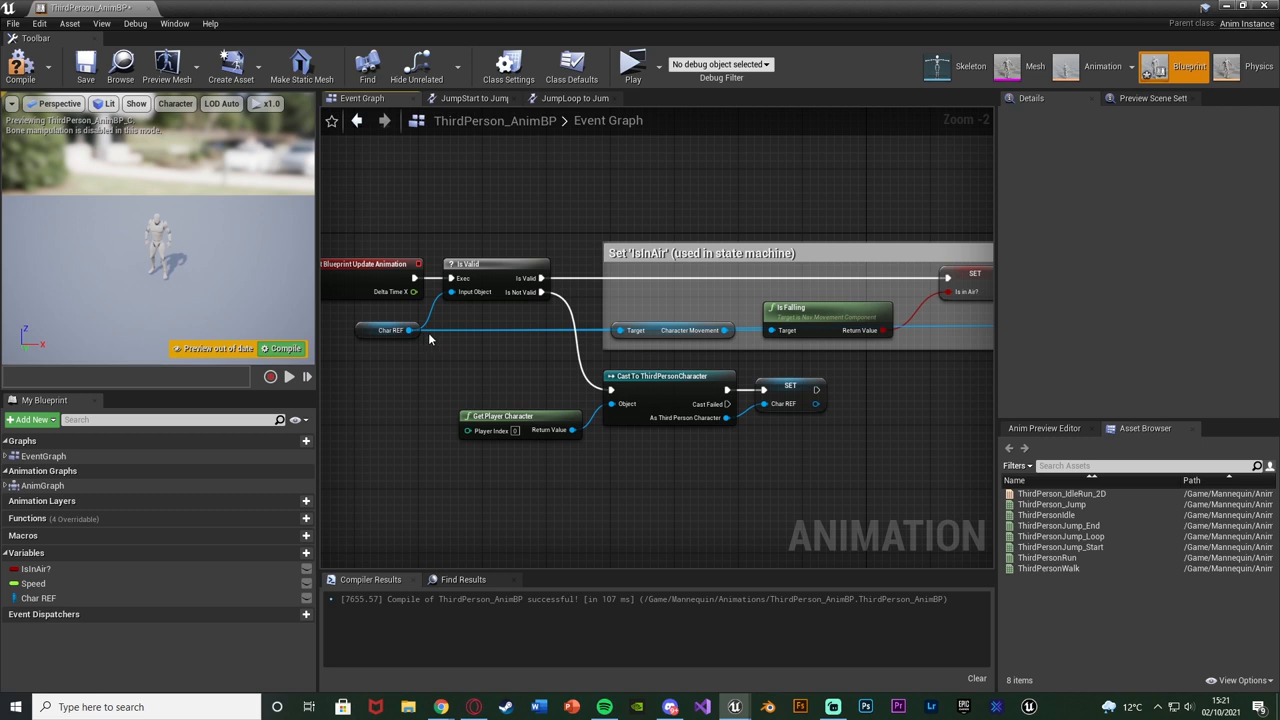
{"action": "mouse_move", "coordinate": [600, 258]}
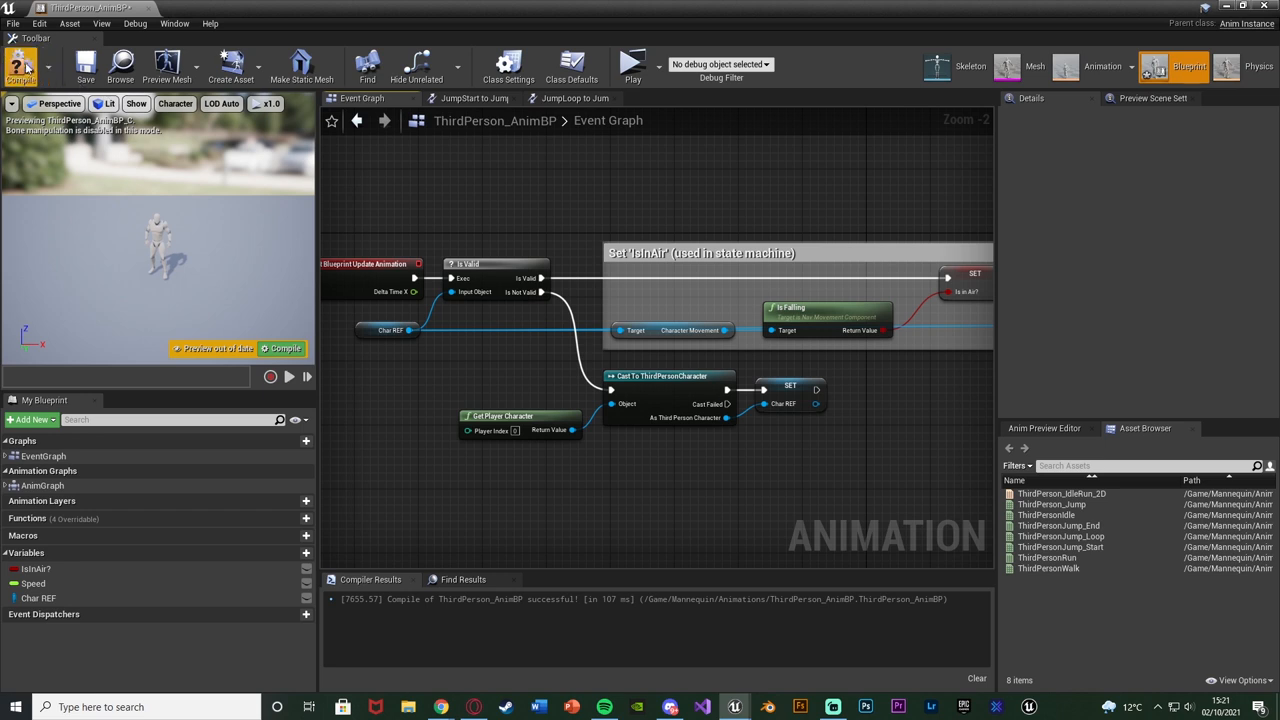
{"action": "left_click", "coordinate": [20, 66]}
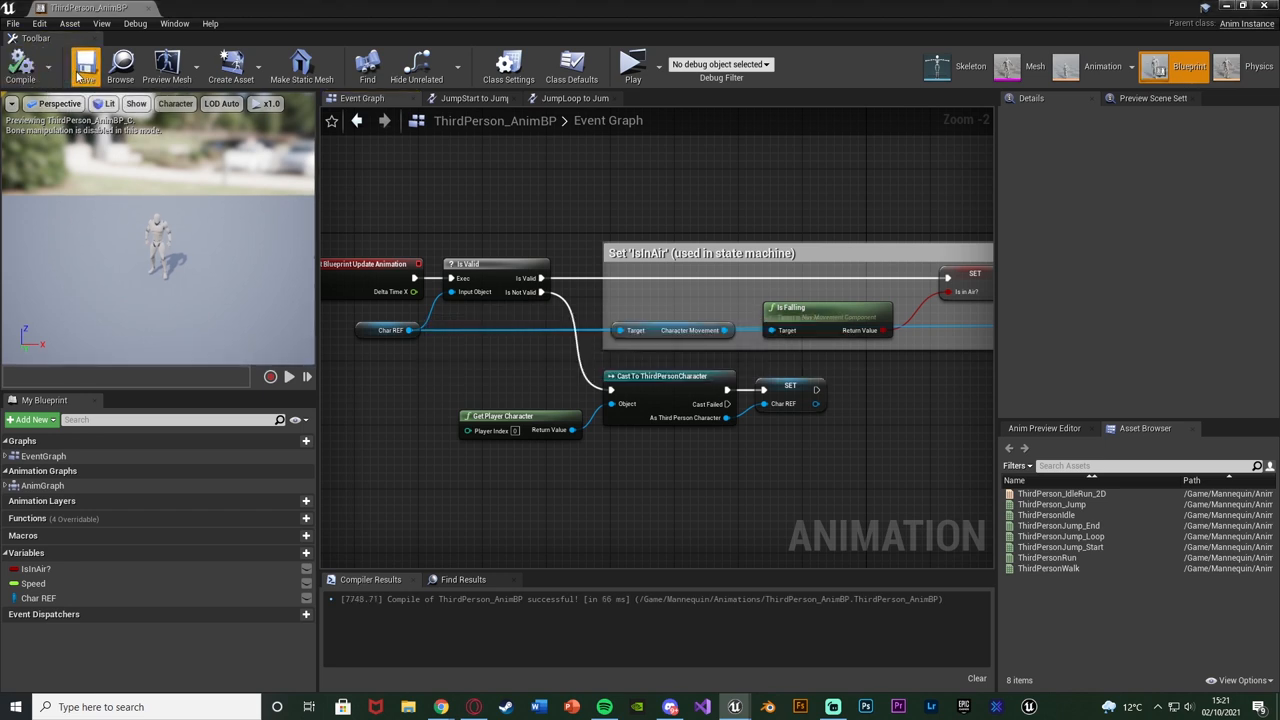